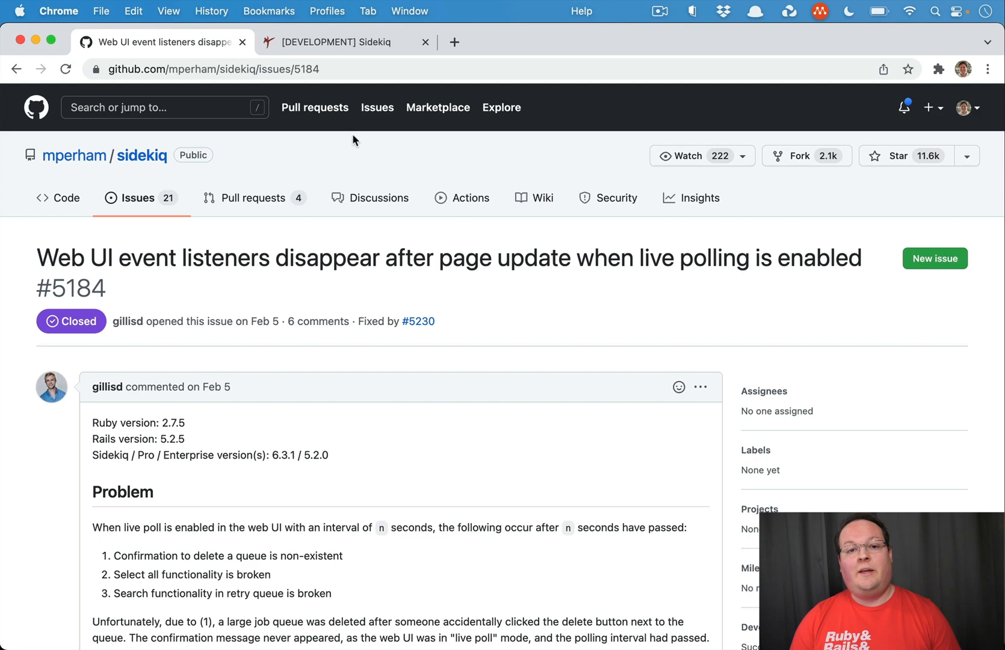
# Scroll issue #5184 down to its Cause section's livePollCallback code, then switch to the local Sidekiq tab
pyautogui.scroll(-3)
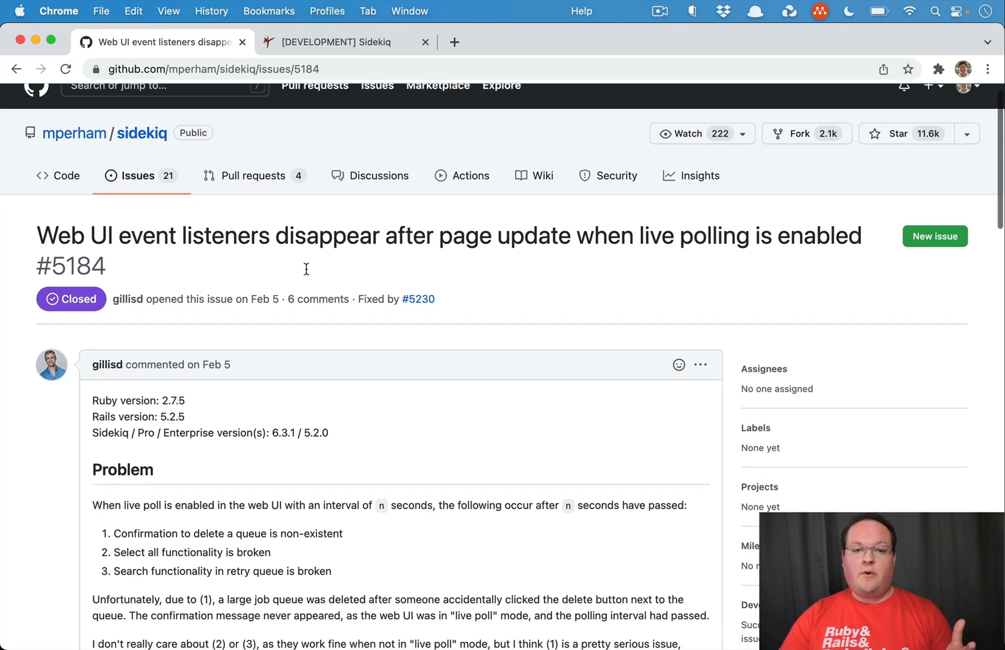
pyautogui.moveTo(307, 275)
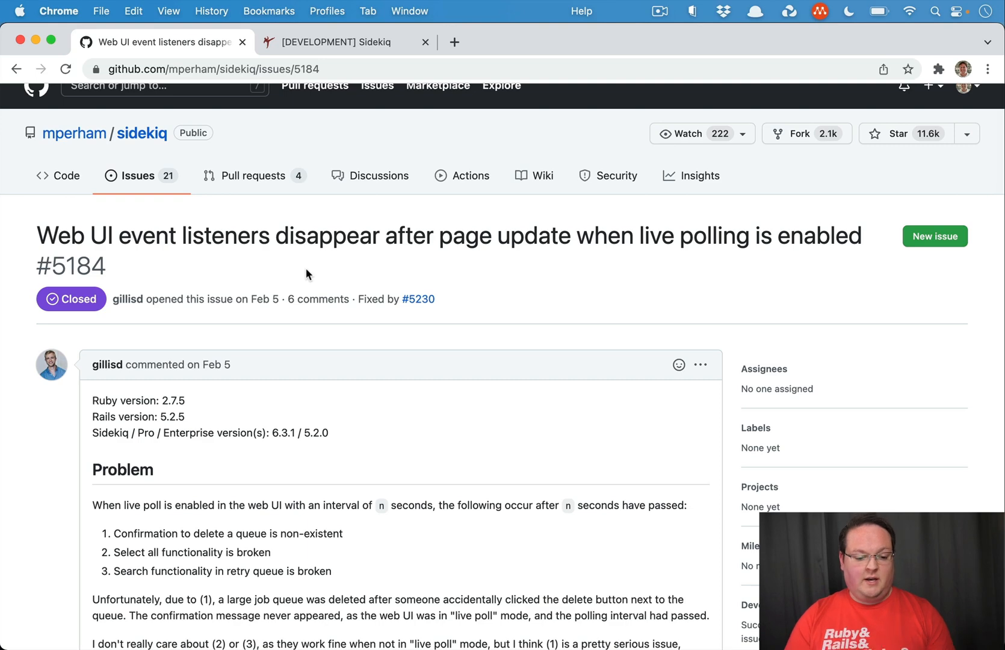
pyautogui.scroll(-3)
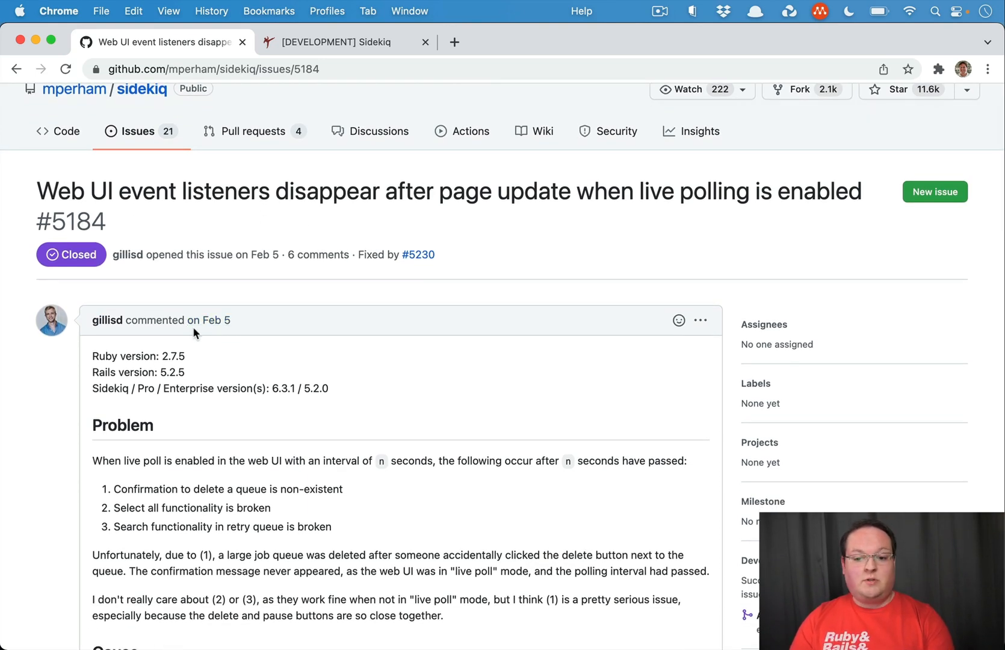
pyautogui.scroll(-3)
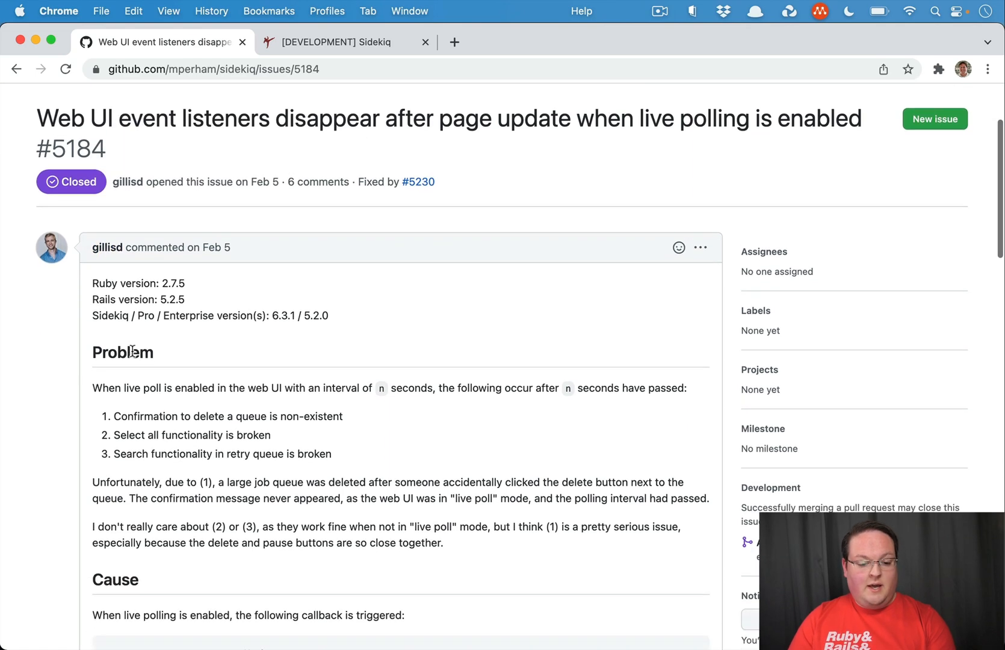
pyautogui.scroll(-3)
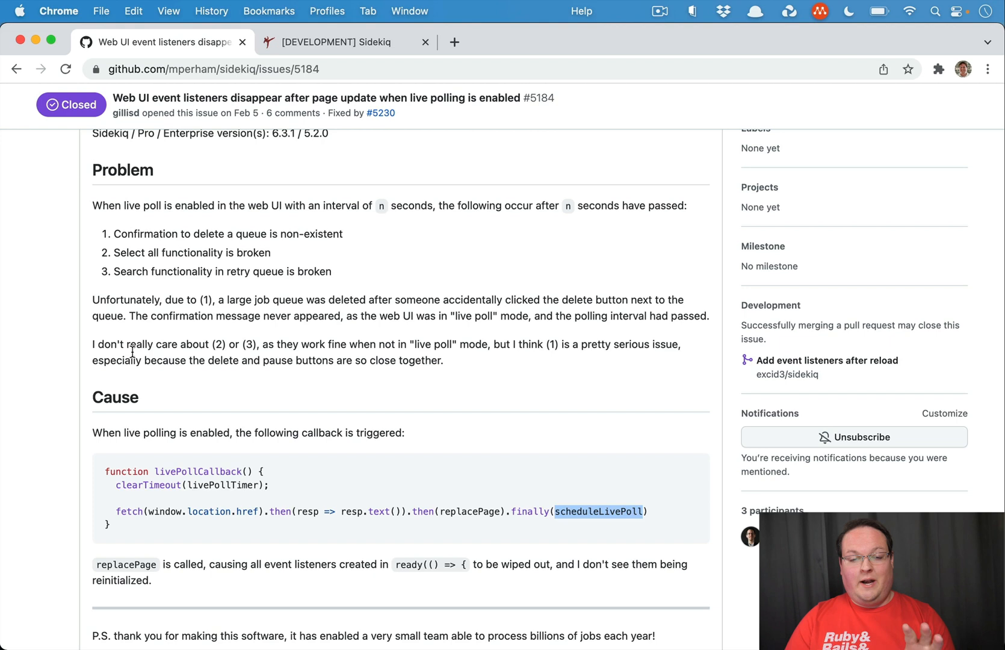
pyautogui.moveTo(124, 269)
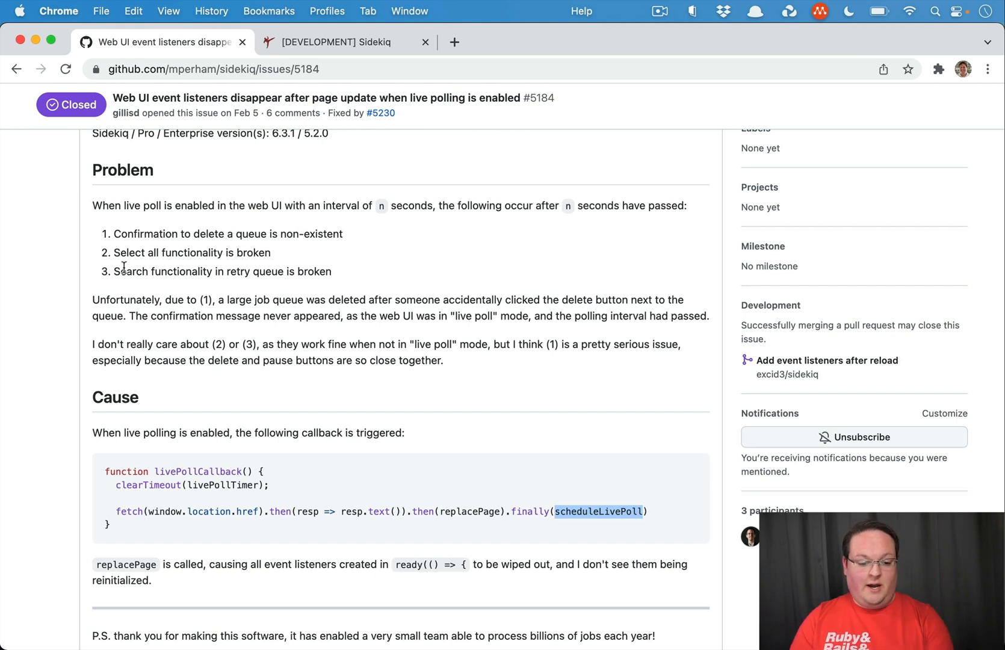
pyautogui.moveTo(158, 224)
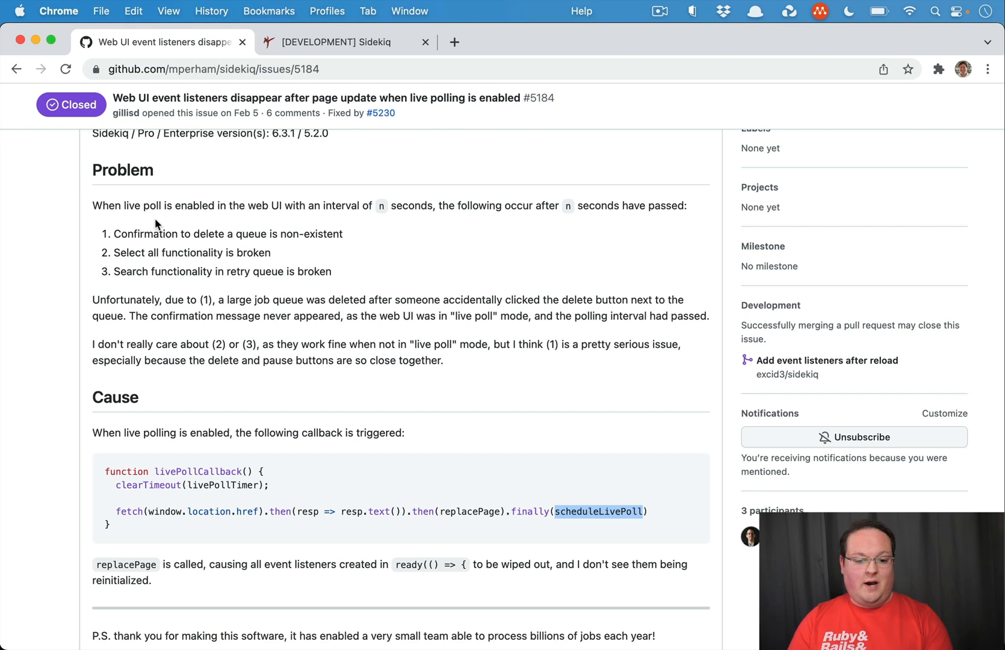
pyautogui.moveTo(180, 271)
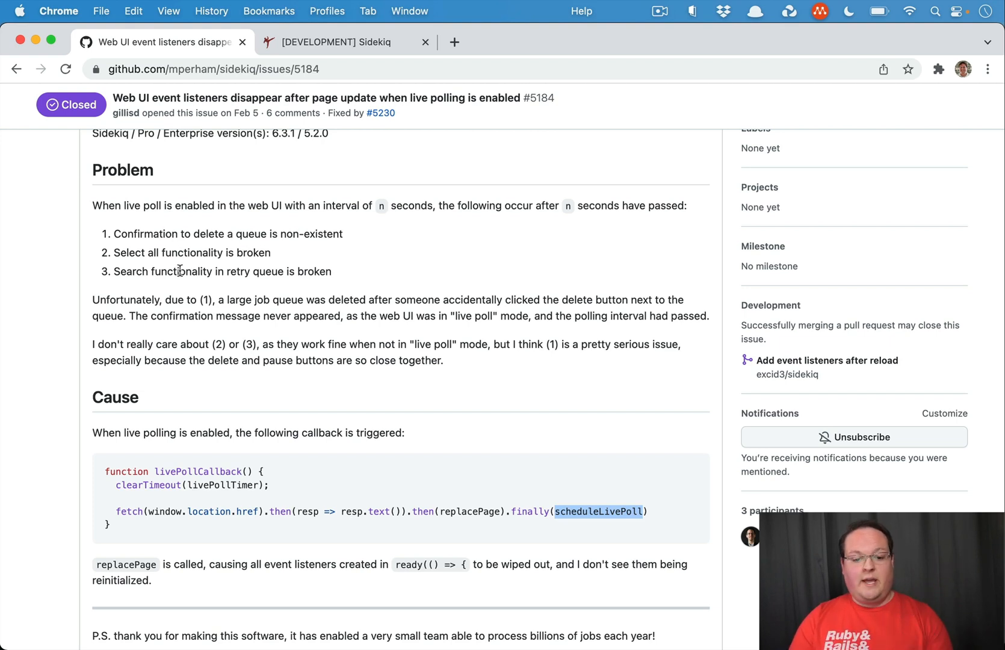
pyautogui.moveTo(109, 219)
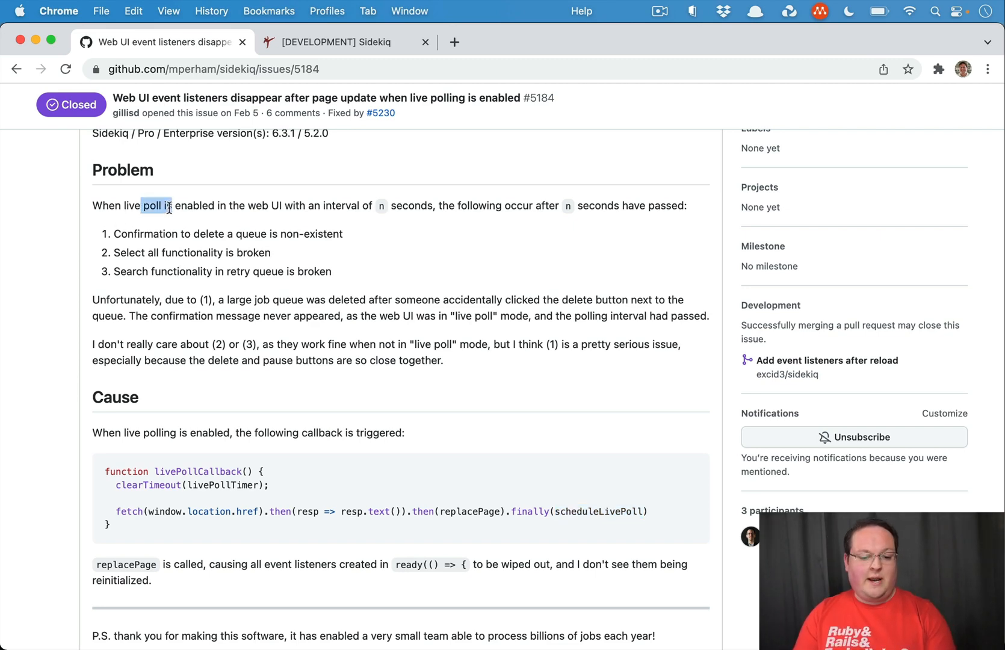
pyautogui.click(329, 42)
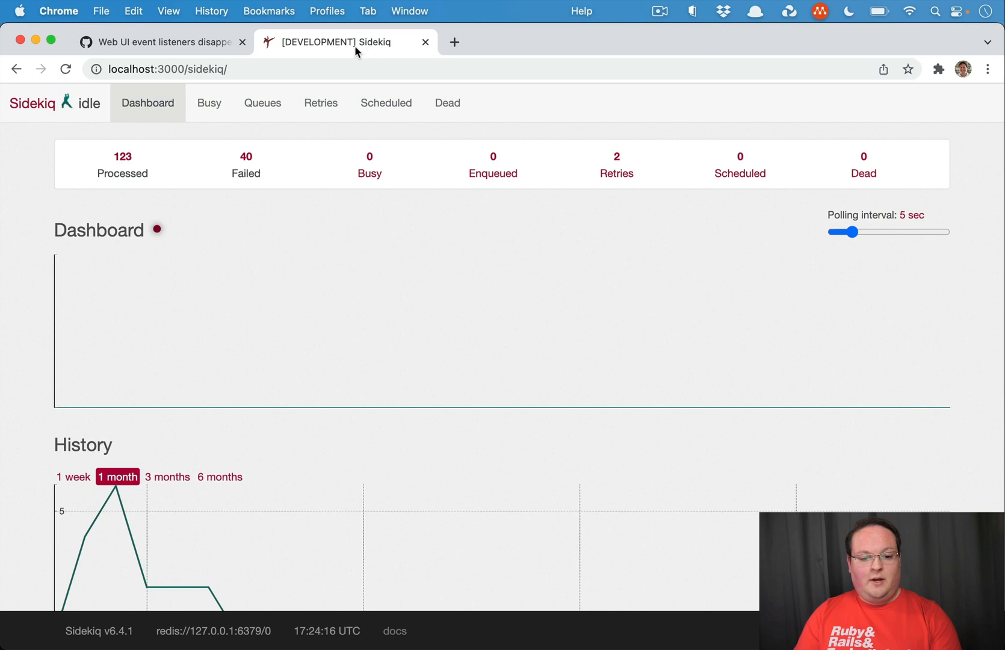
# Visit Busy and Queues, turn on Live Poll, pass through Dashboard, return to Queues and delete the default queue
pyautogui.click(209, 104)
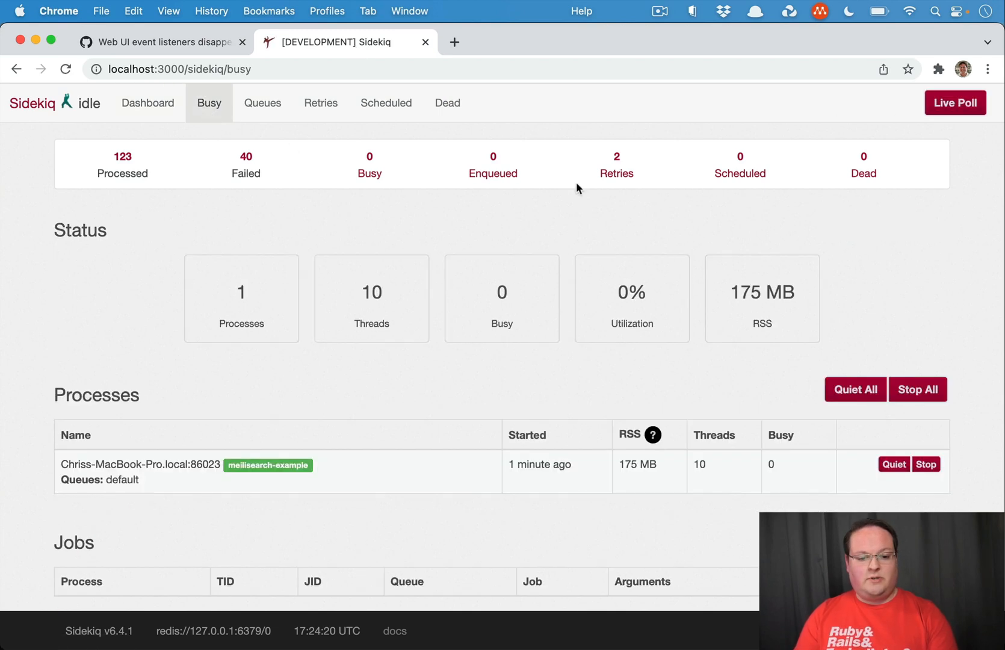
pyautogui.click(262, 102)
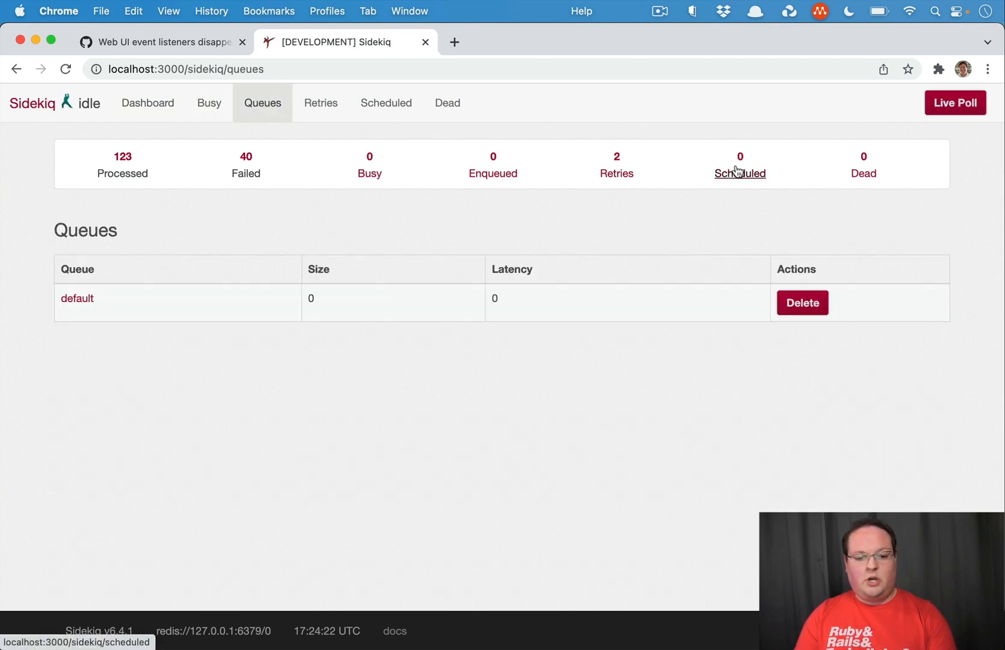
pyautogui.click(955, 103)
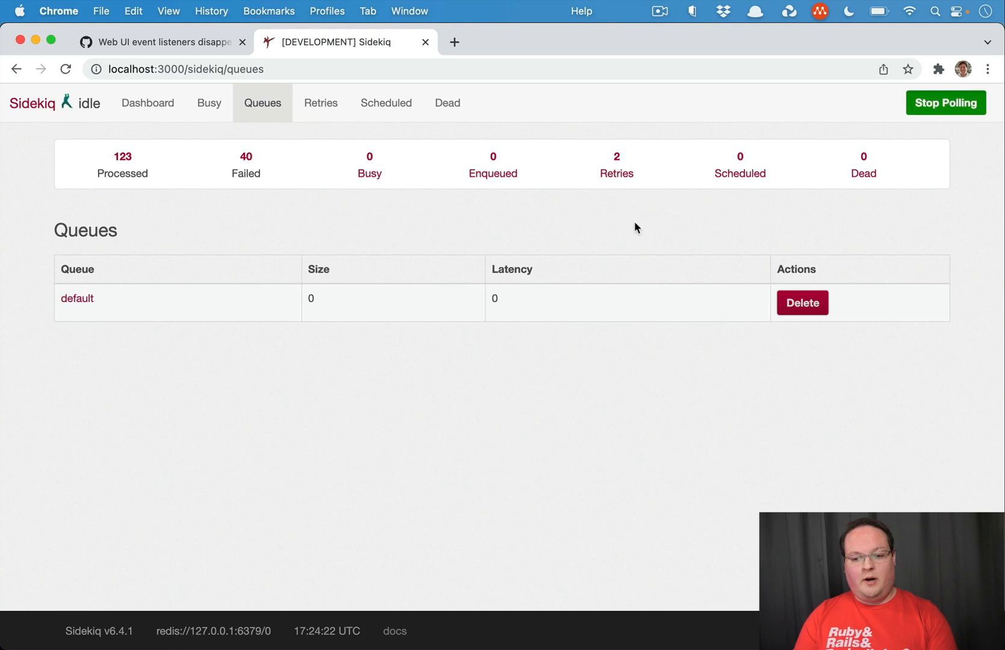
pyautogui.click(147, 103)
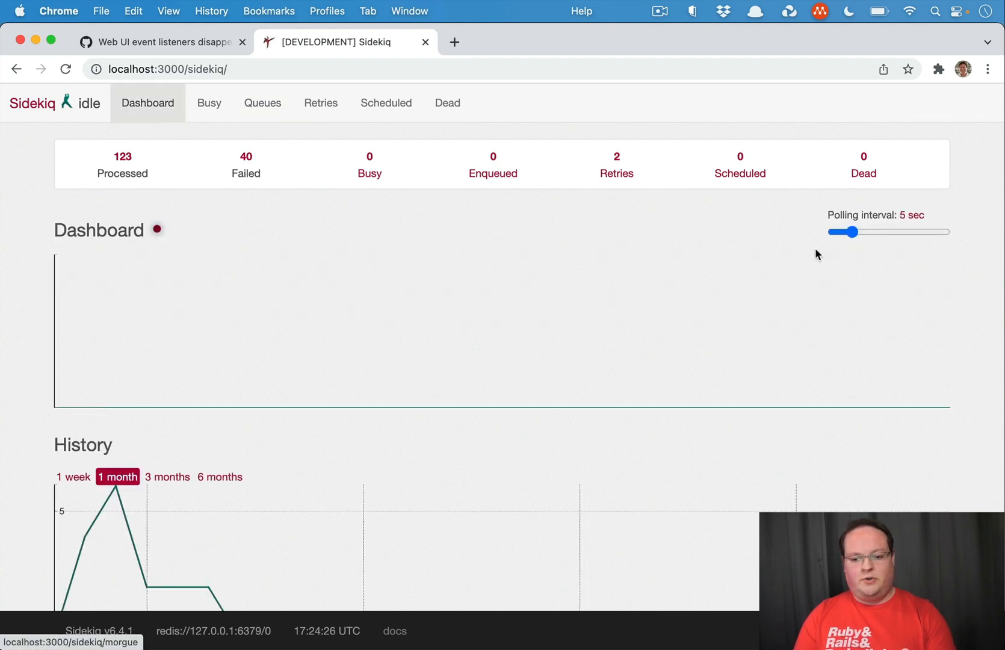
pyautogui.moveTo(756, 338)
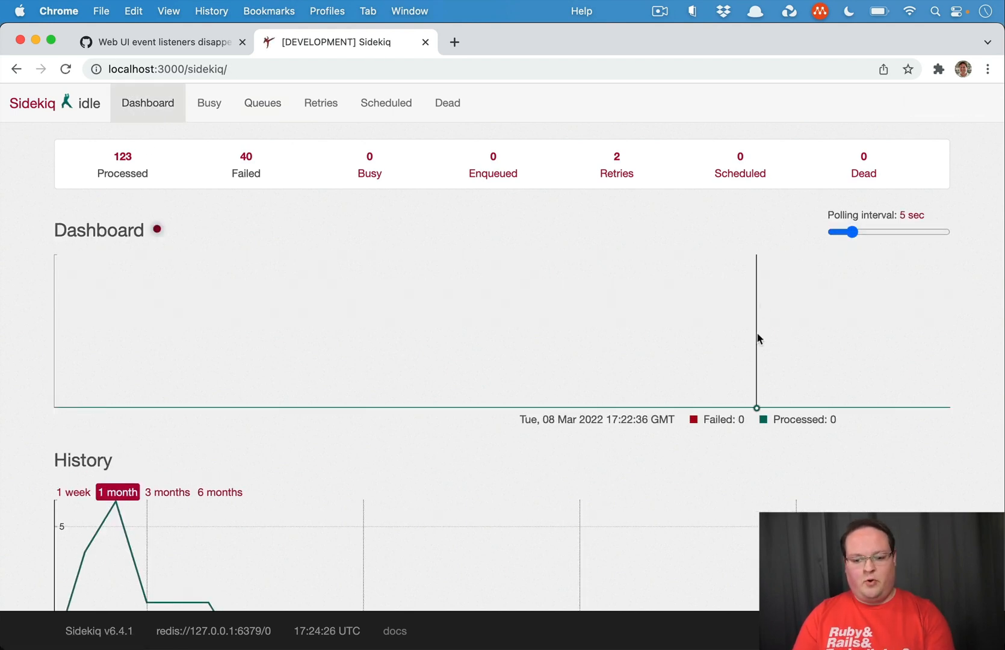
pyautogui.click(263, 102)
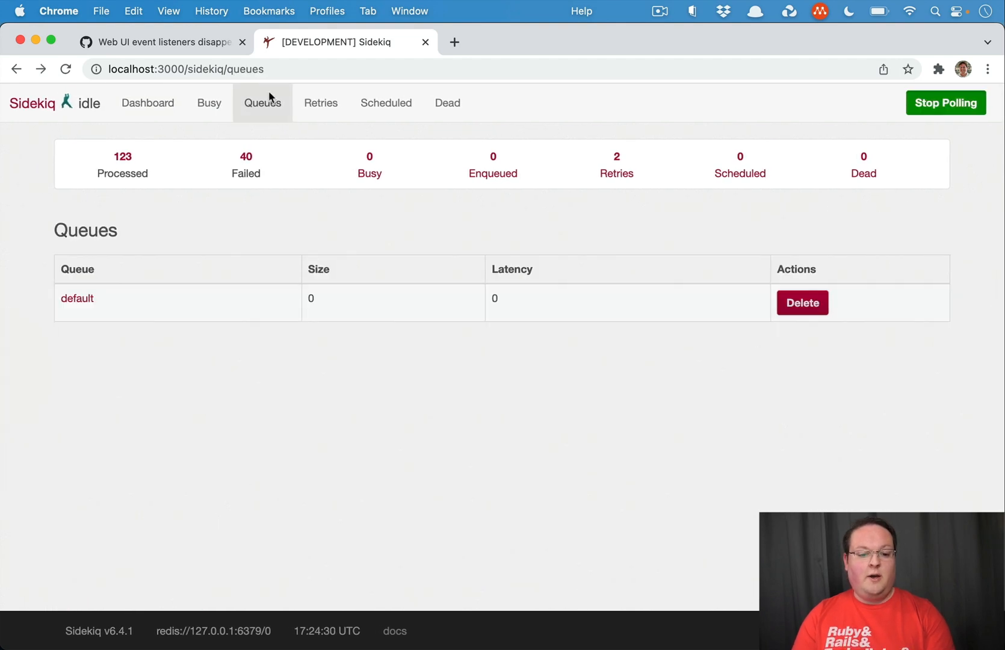
pyautogui.click(802, 302)
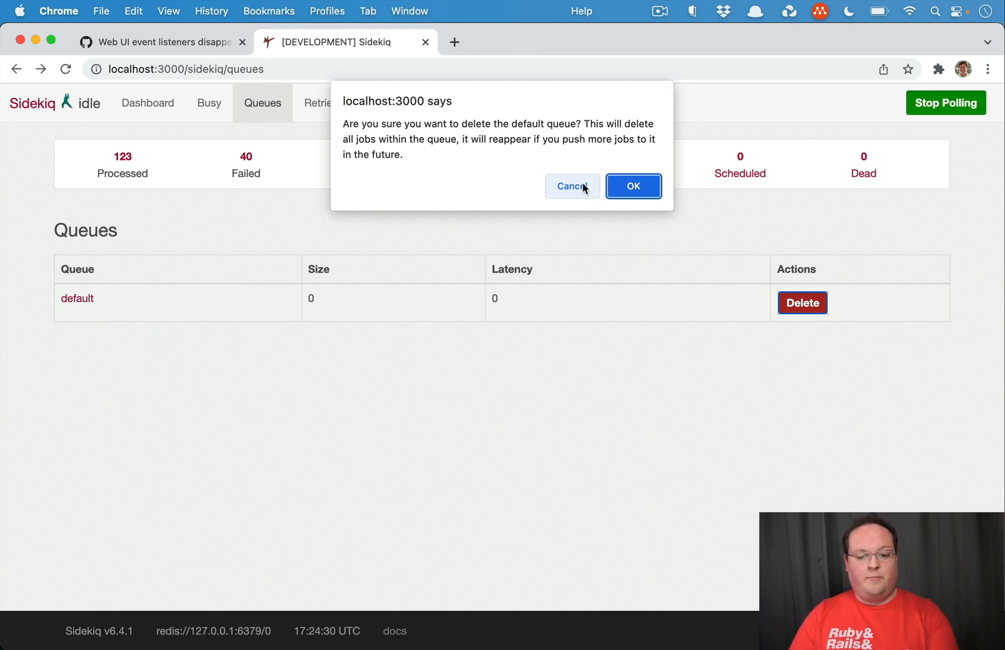
# Cancel the delete confirmation, wait for a poll refresh, then delete the default queue again
pyautogui.click(571, 186)
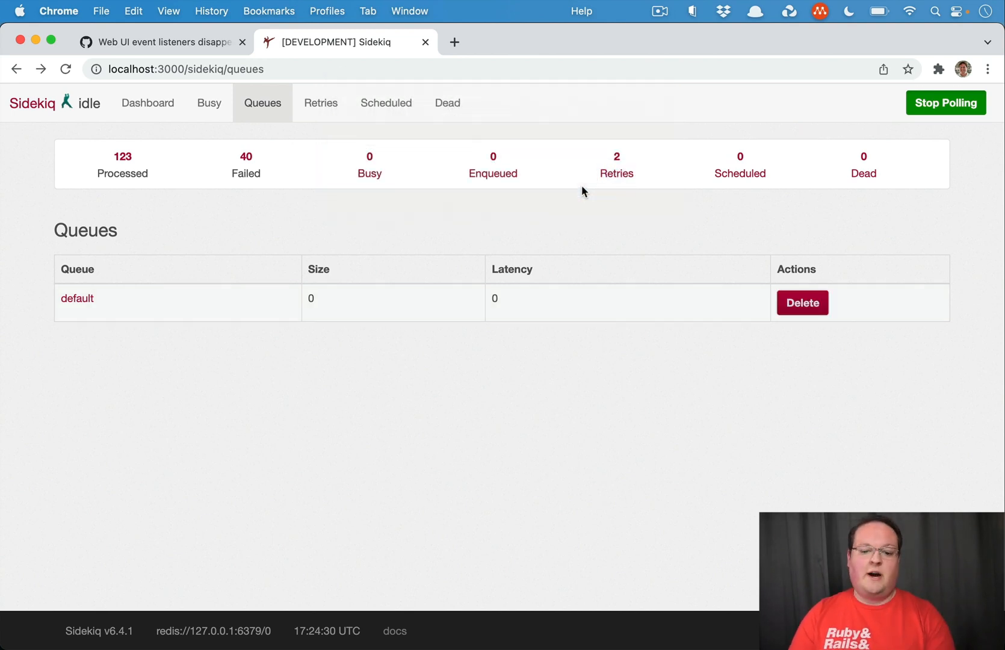
pyautogui.moveTo(532, 311)
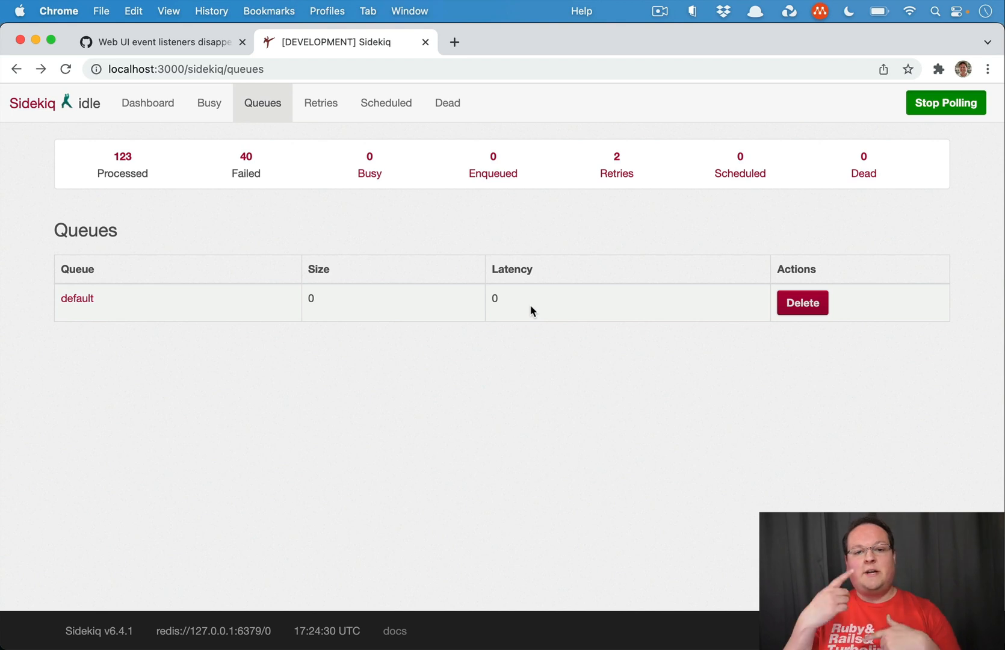
pyautogui.moveTo(943, 151)
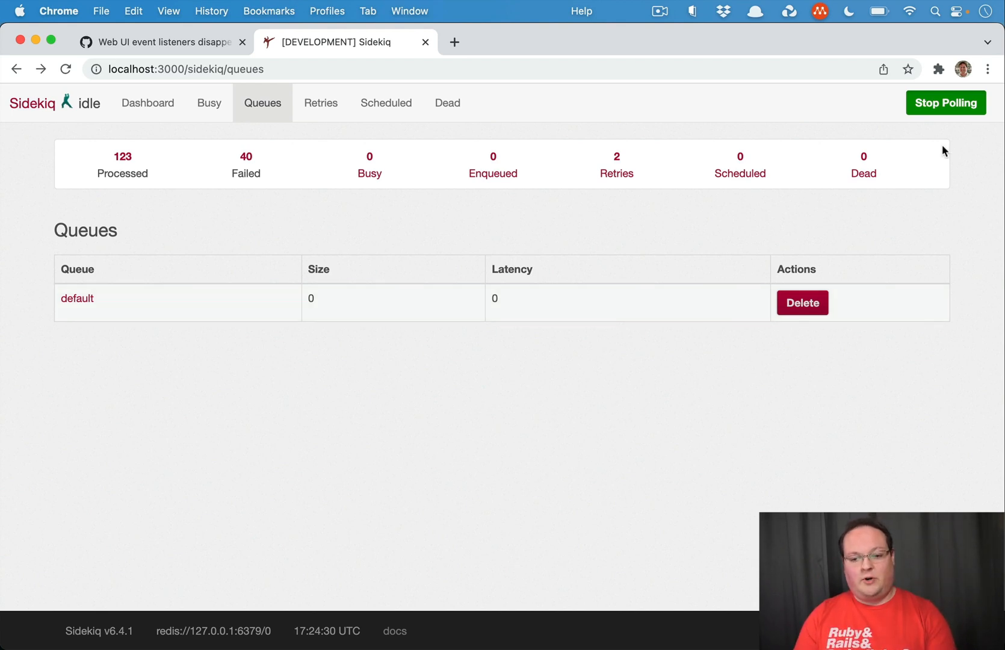
pyautogui.moveTo(802, 302)
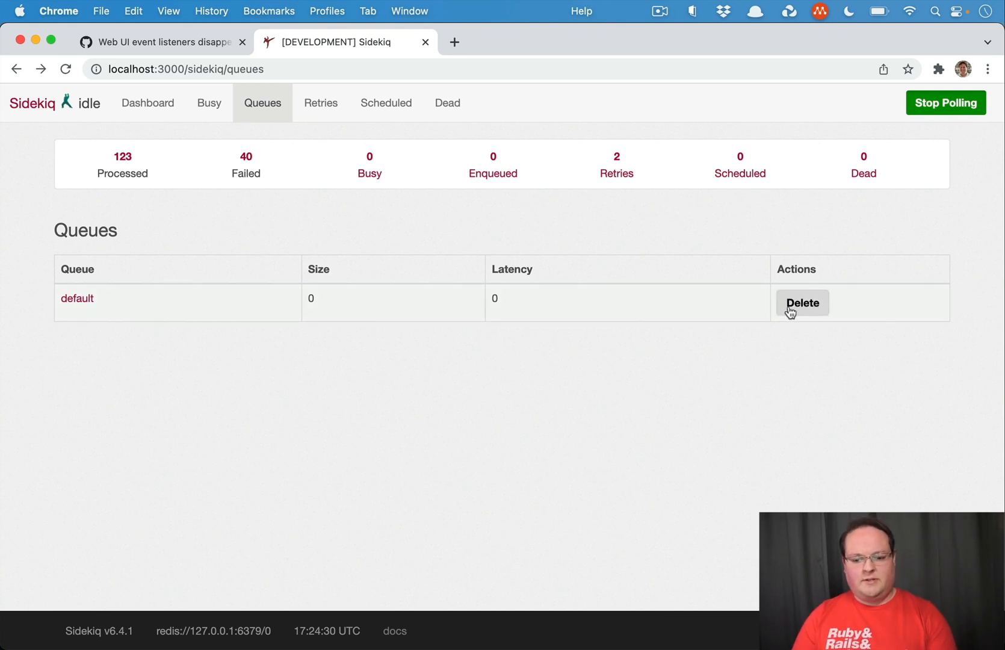
pyautogui.click(802, 303)
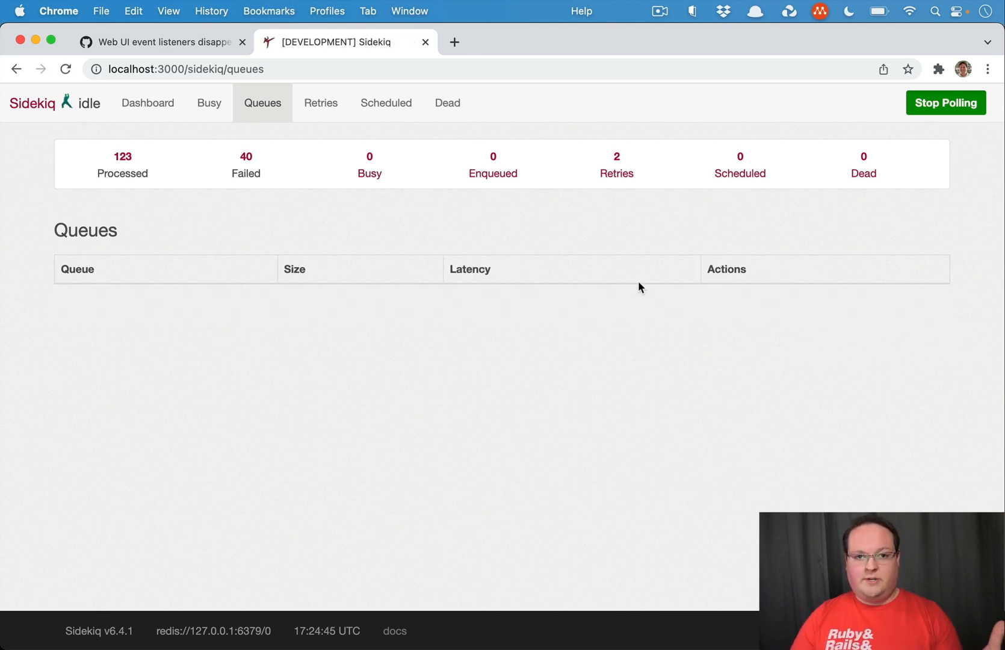
pyautogui.moveTo(530, 350)
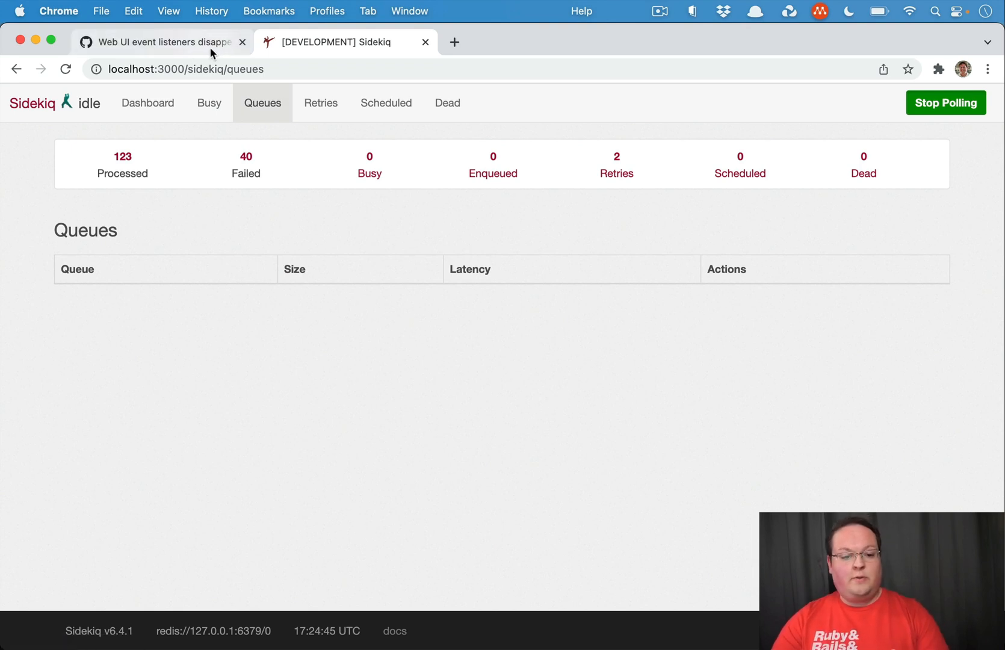
pyautogui.moveTo(273, 332)
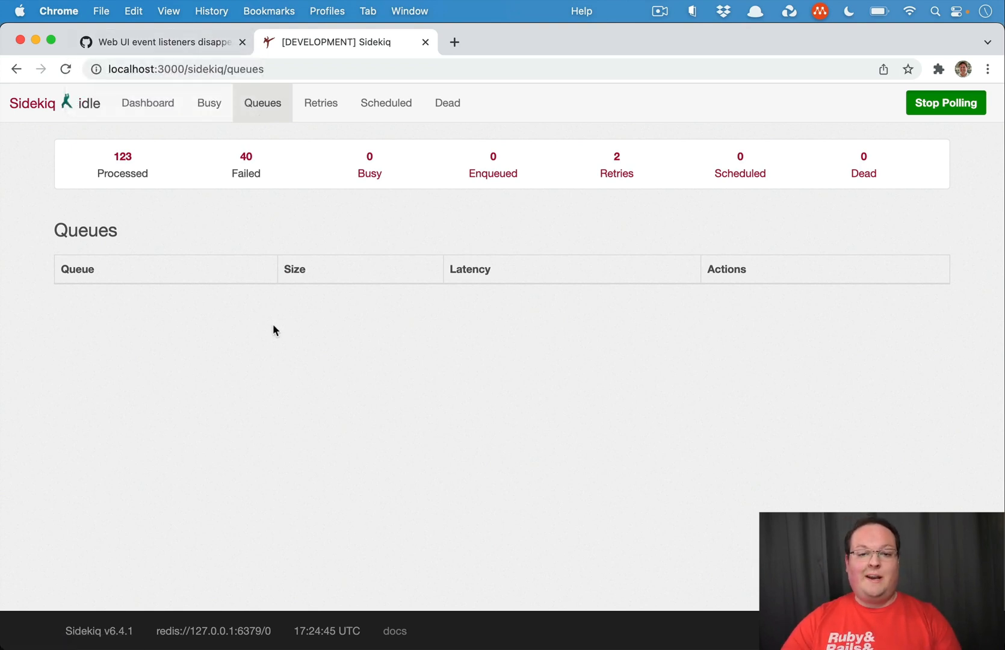
# Switch back to the GitHub issue #5184 tab
pyautogui.click(160, 42)
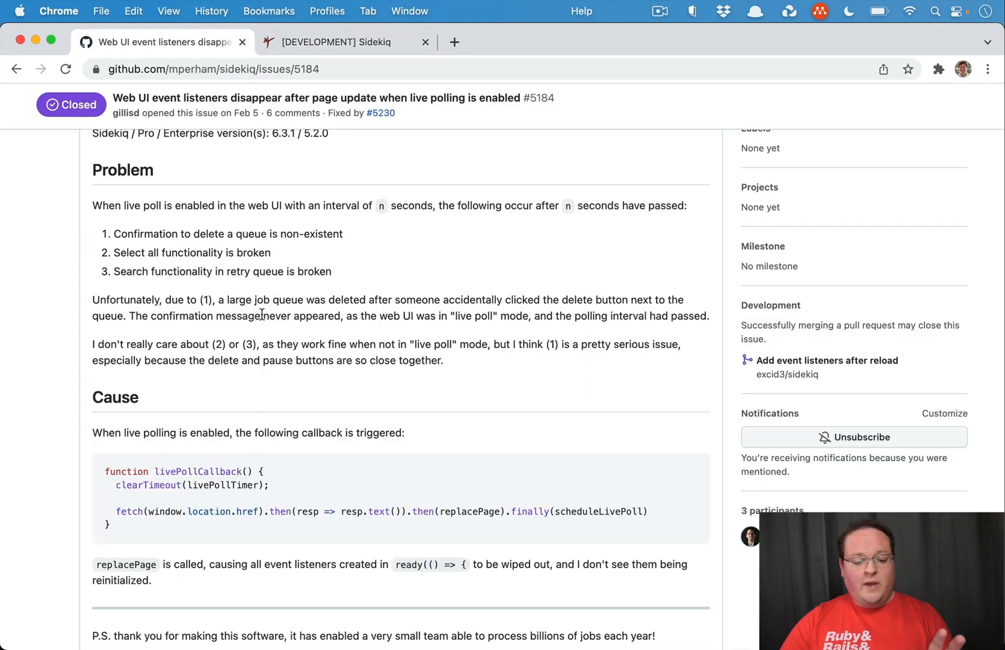
# Scroll to the Cause code block and highlight livePollTimer in the callback code
pyautogui.scroll(-3)
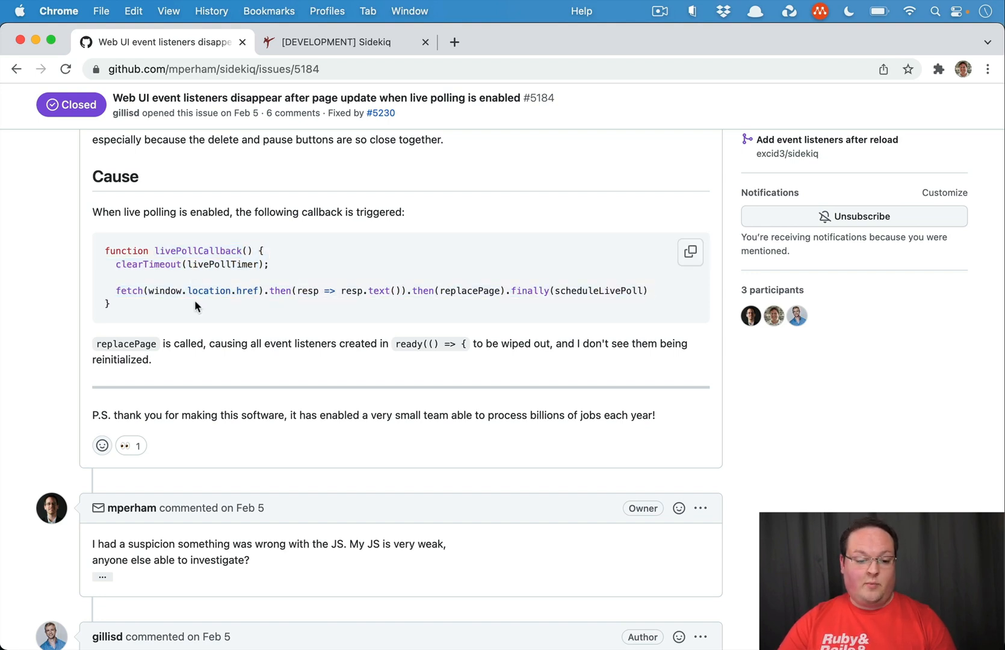
pyautogui.doubleClick(223, 263)
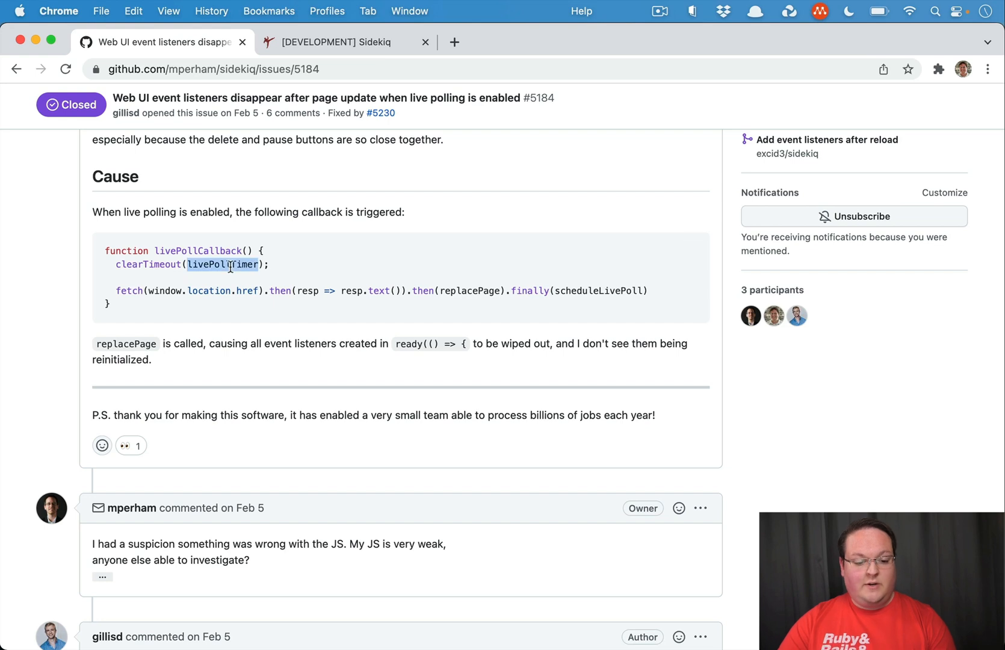